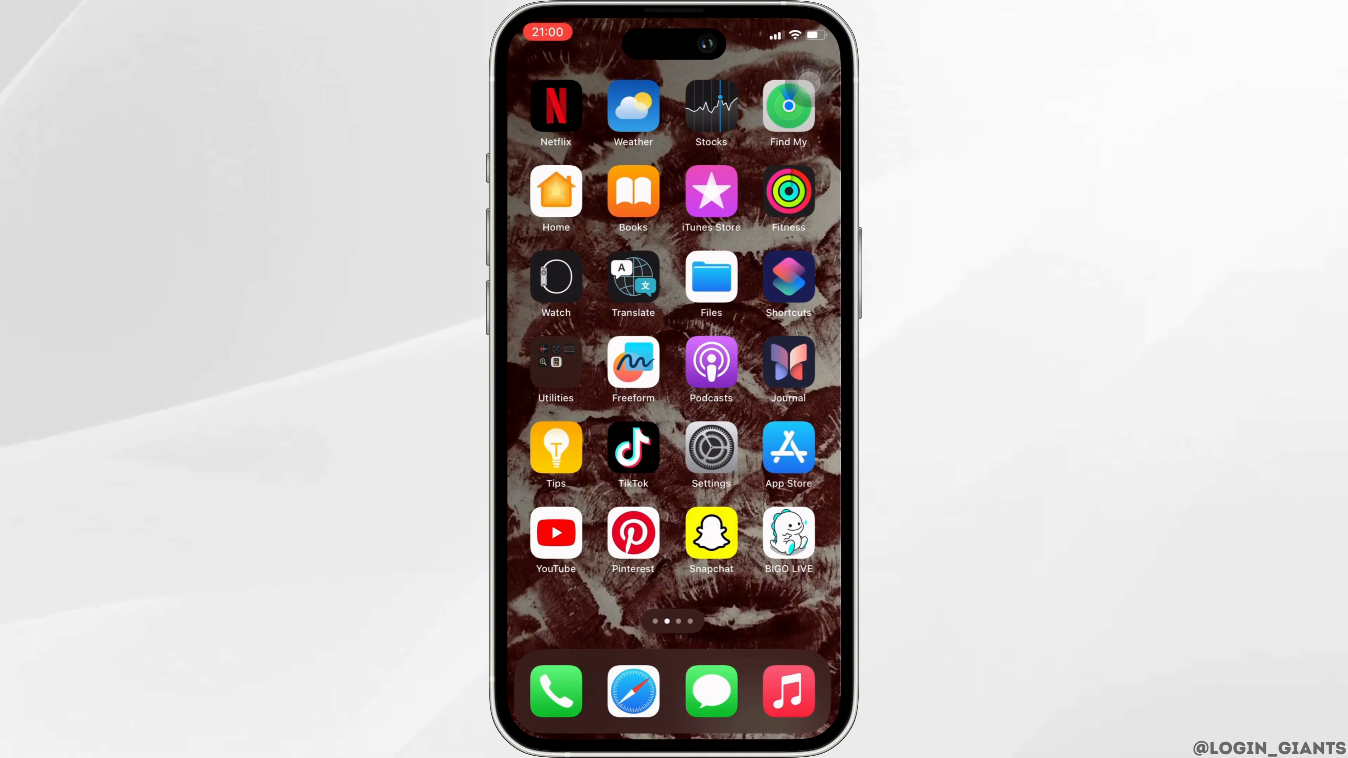
Search the App Store for 'roblox' to list the Roblox app in results
{"action": "left_click", "coordinate": [788, 455]}
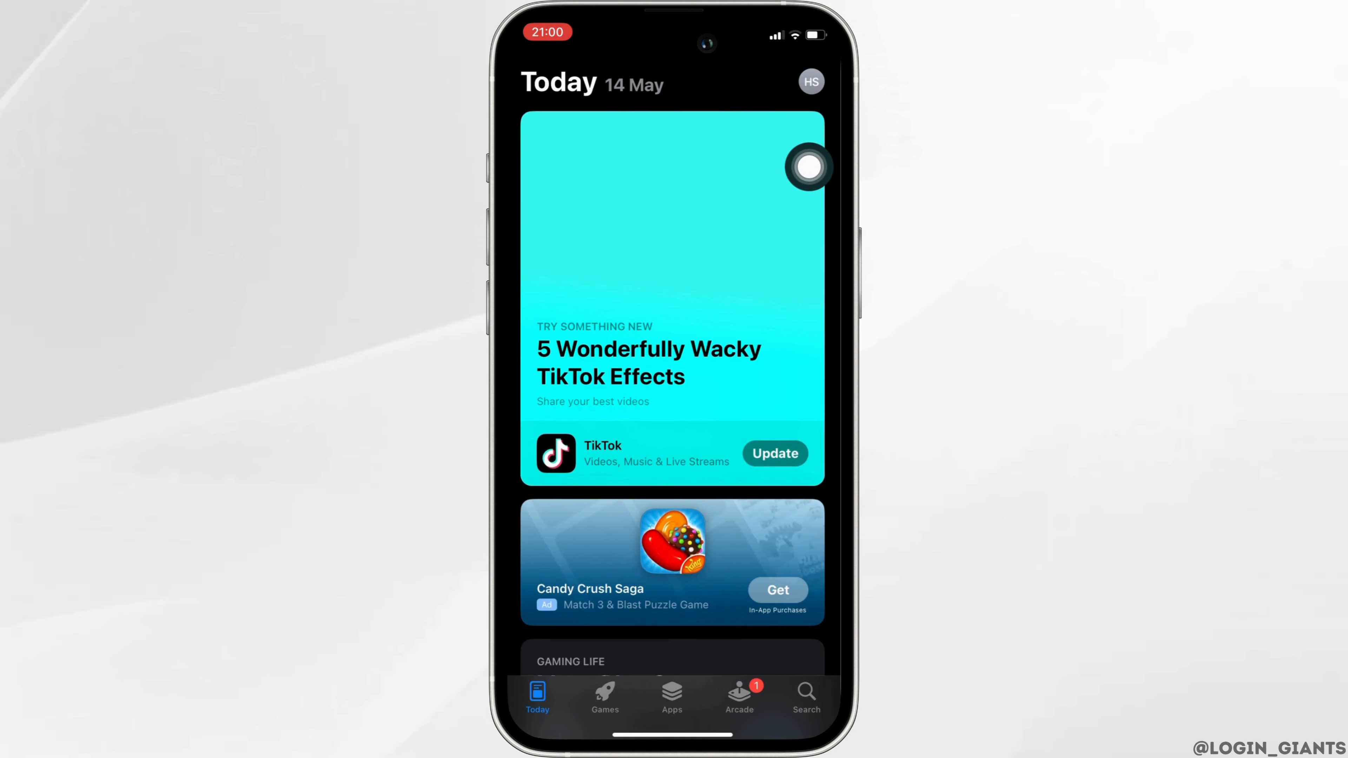
{"action": "left_click", "coordinate": [806, 696]}
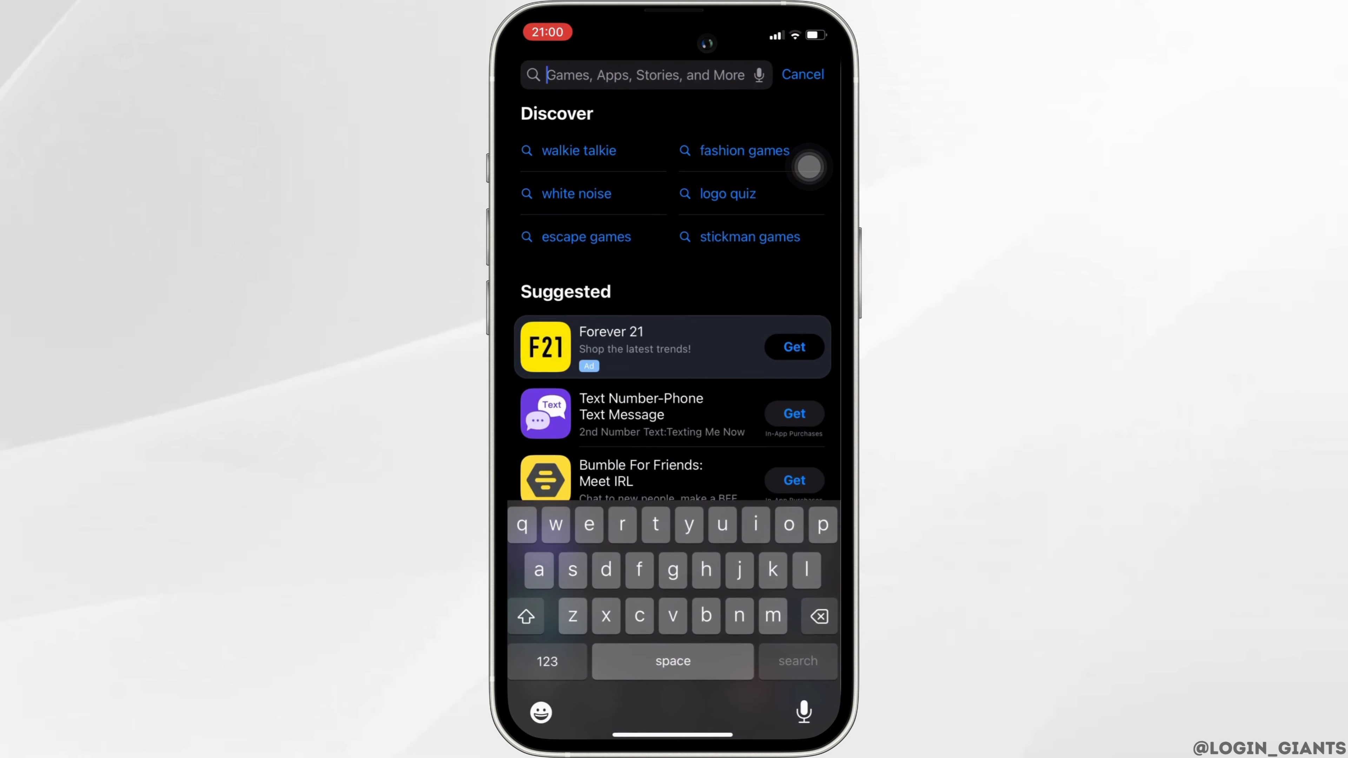
{"action": "type", "text": "roblox"}
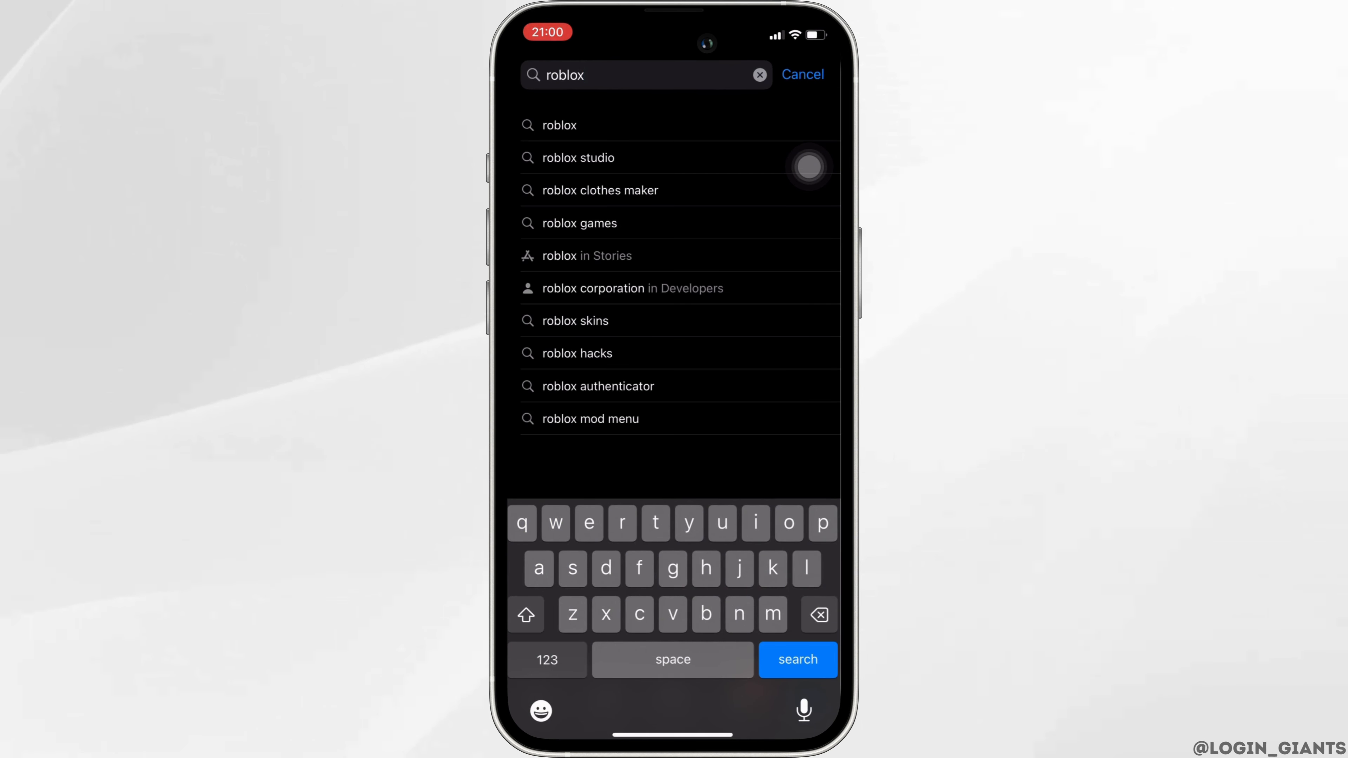
{"action": "left_click", "coordinate": [795, 659]}
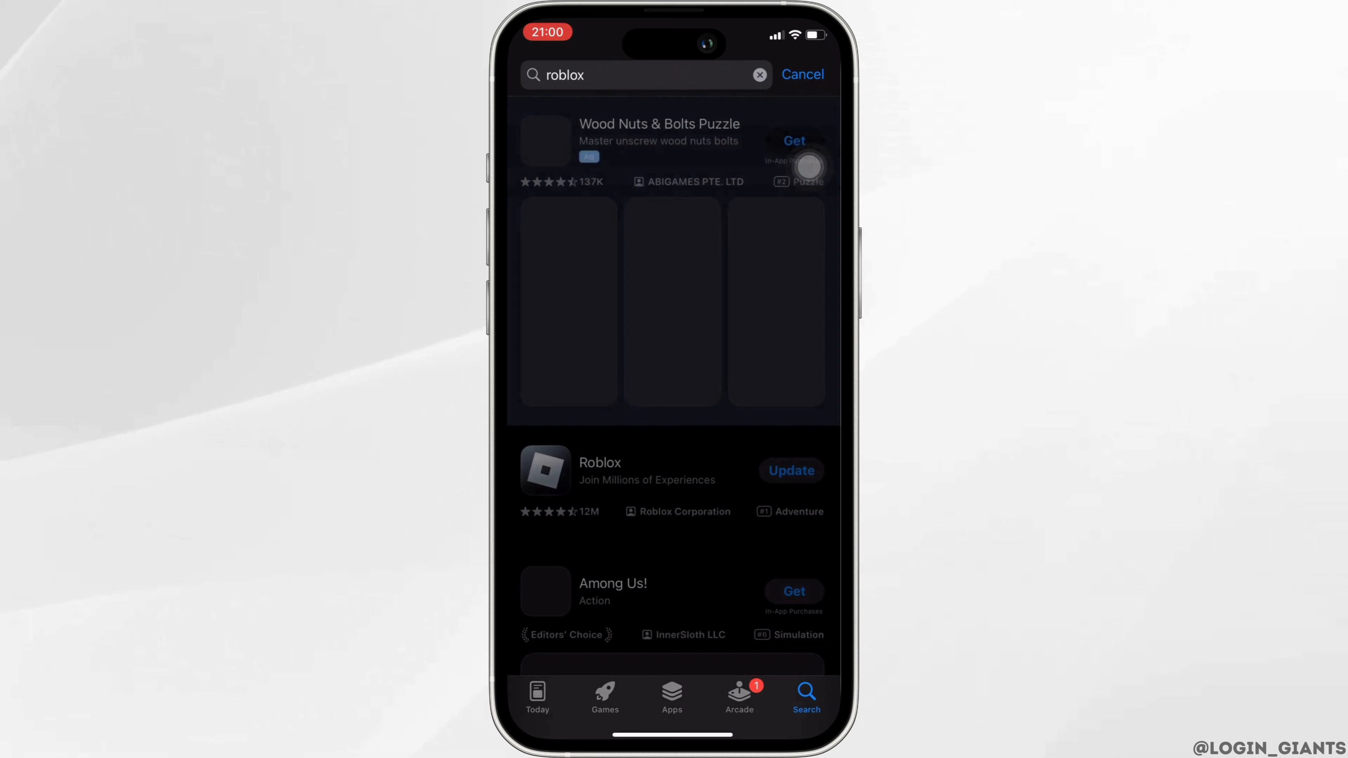
Update Roblox from its App Store page and return to the Home Screen
{"action": "left_click", "coordinate": [600, 463]}
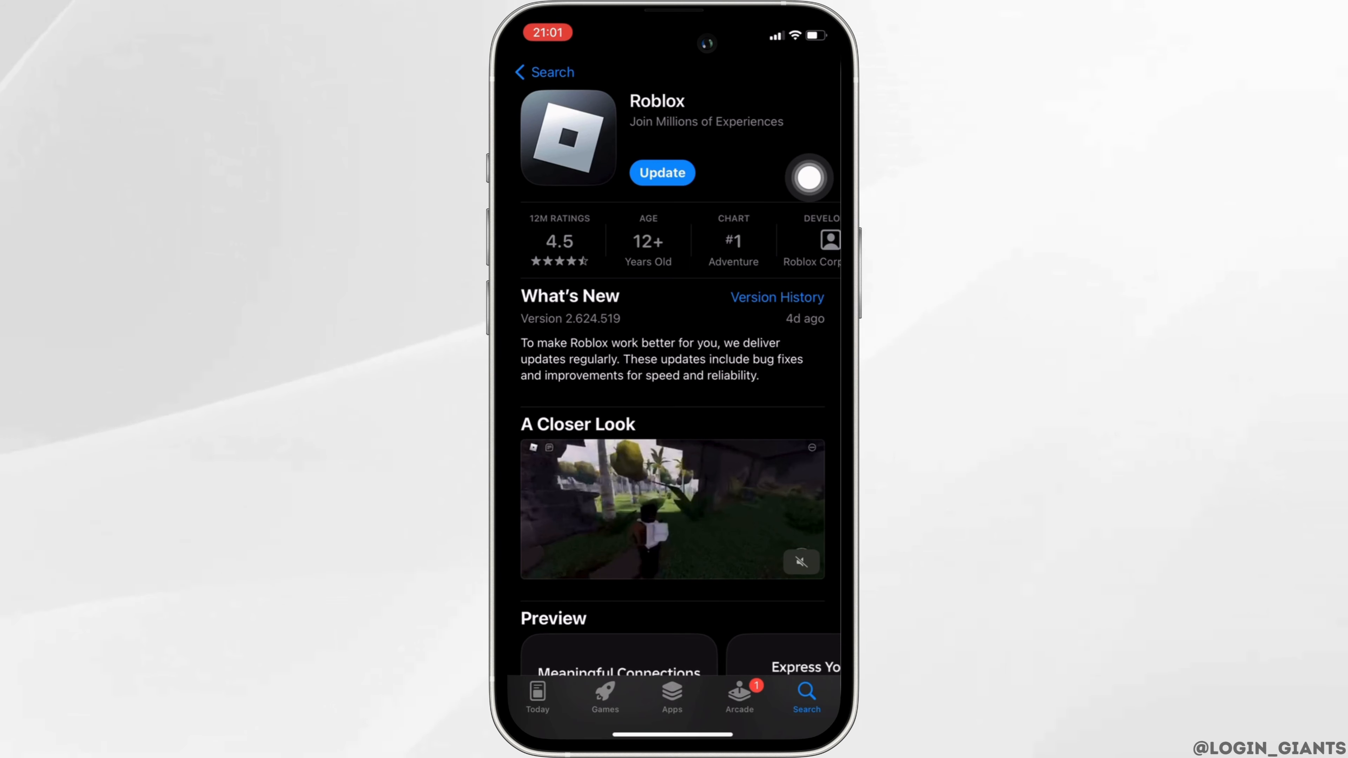
{"action": "left_click", "coordinate": [662, 172]}
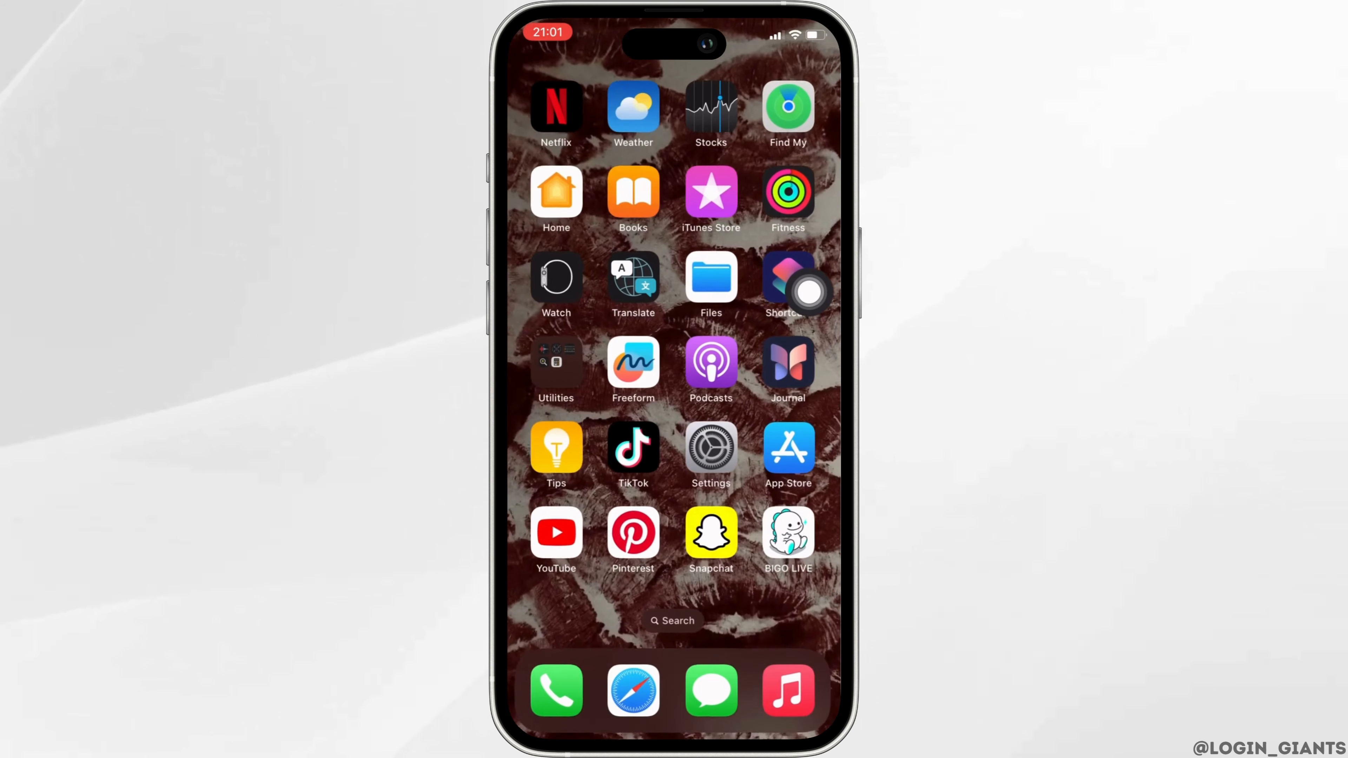
Reach Settings > General > iPhone Storage showing apps sorted by size
{"action": "left_click", "coordinate": [711, 448]}
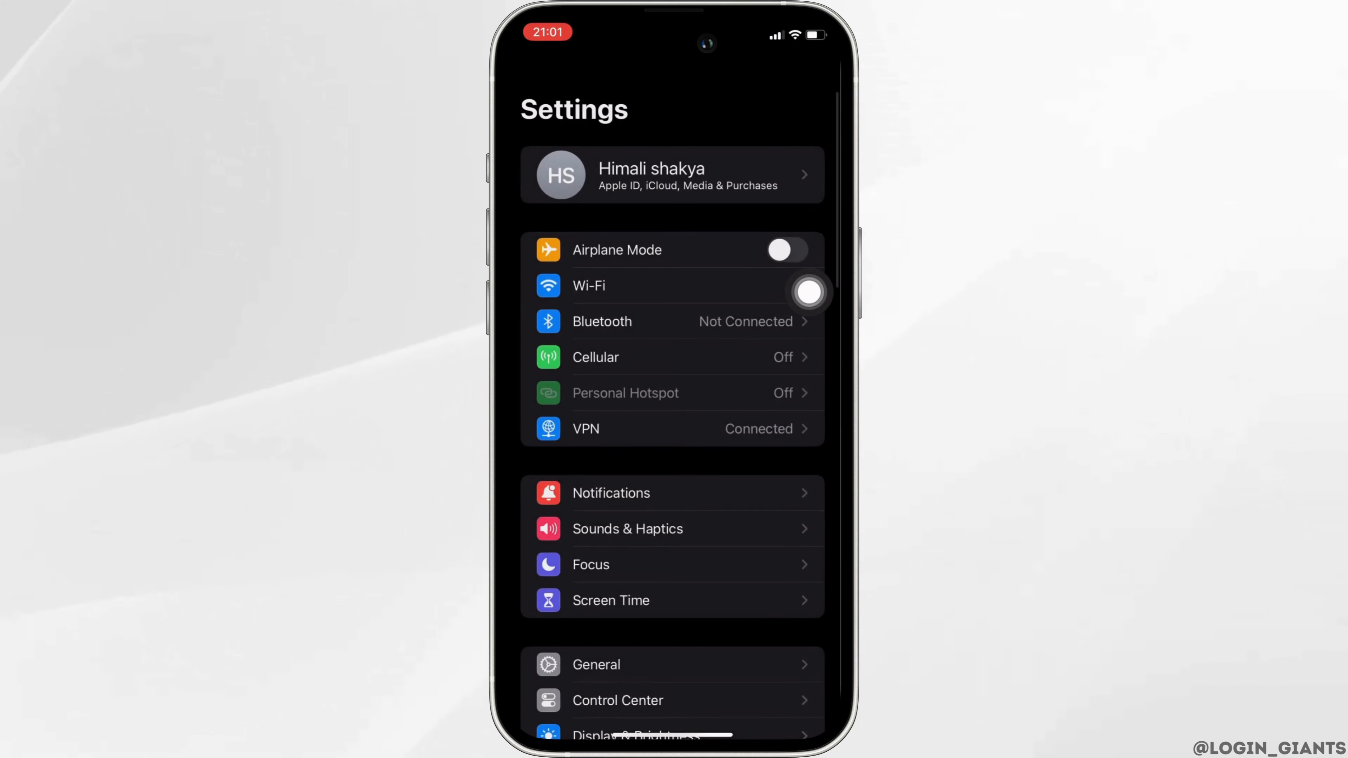
{"action": "left_click", "coordinate": [595, 665]}
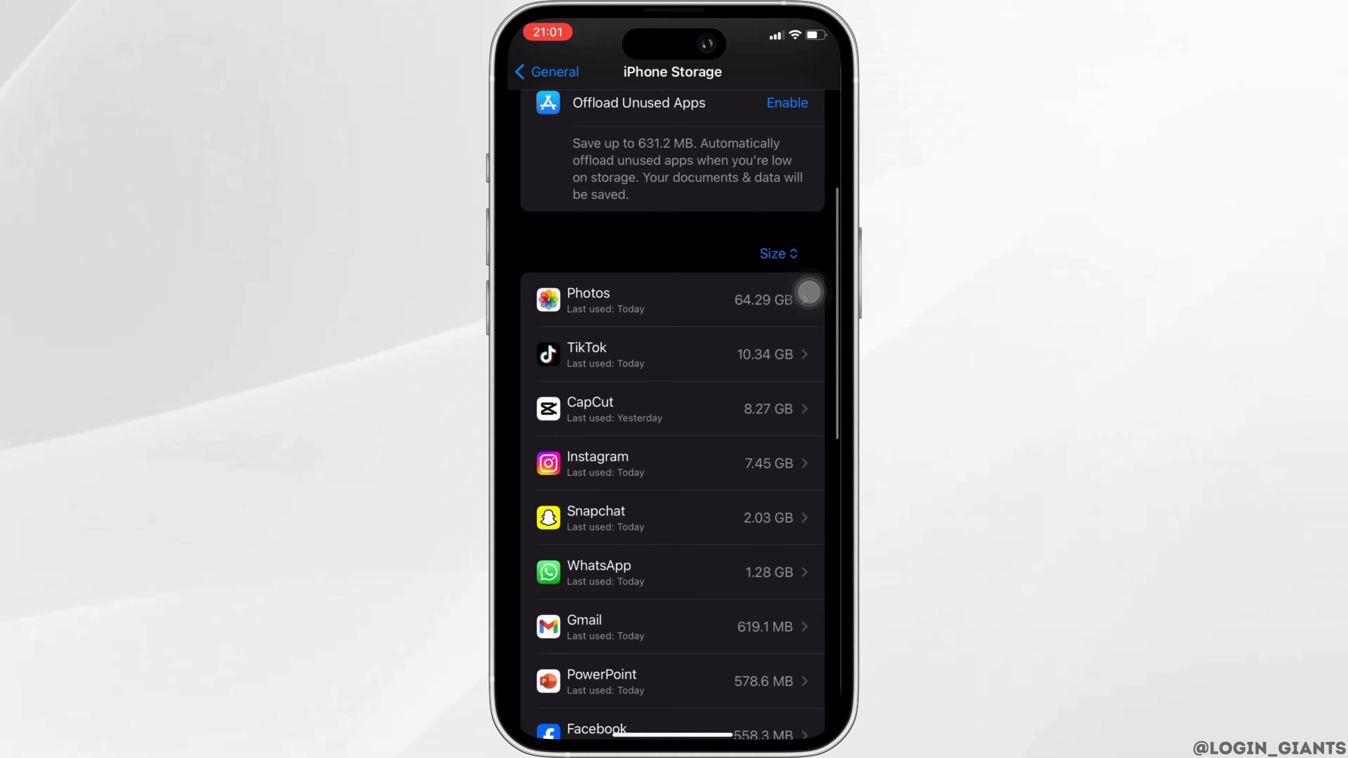
Offload Roblox (215.3 MB app, 82 MB data) while keeping its documents and data
{"action": "scroll", "scroll_direction": "down", "scroll_amount": 3}
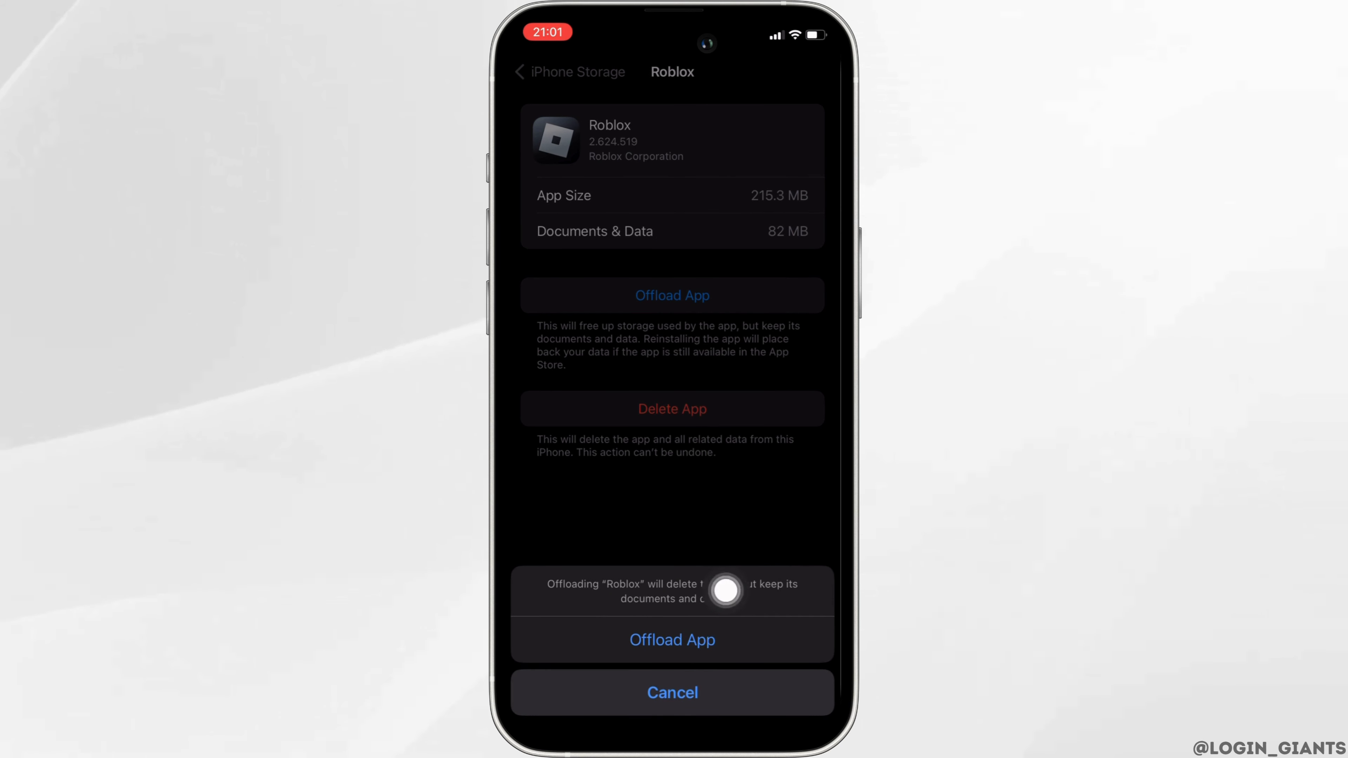
{"action": "left_click", "coordinate": [673, 692]}
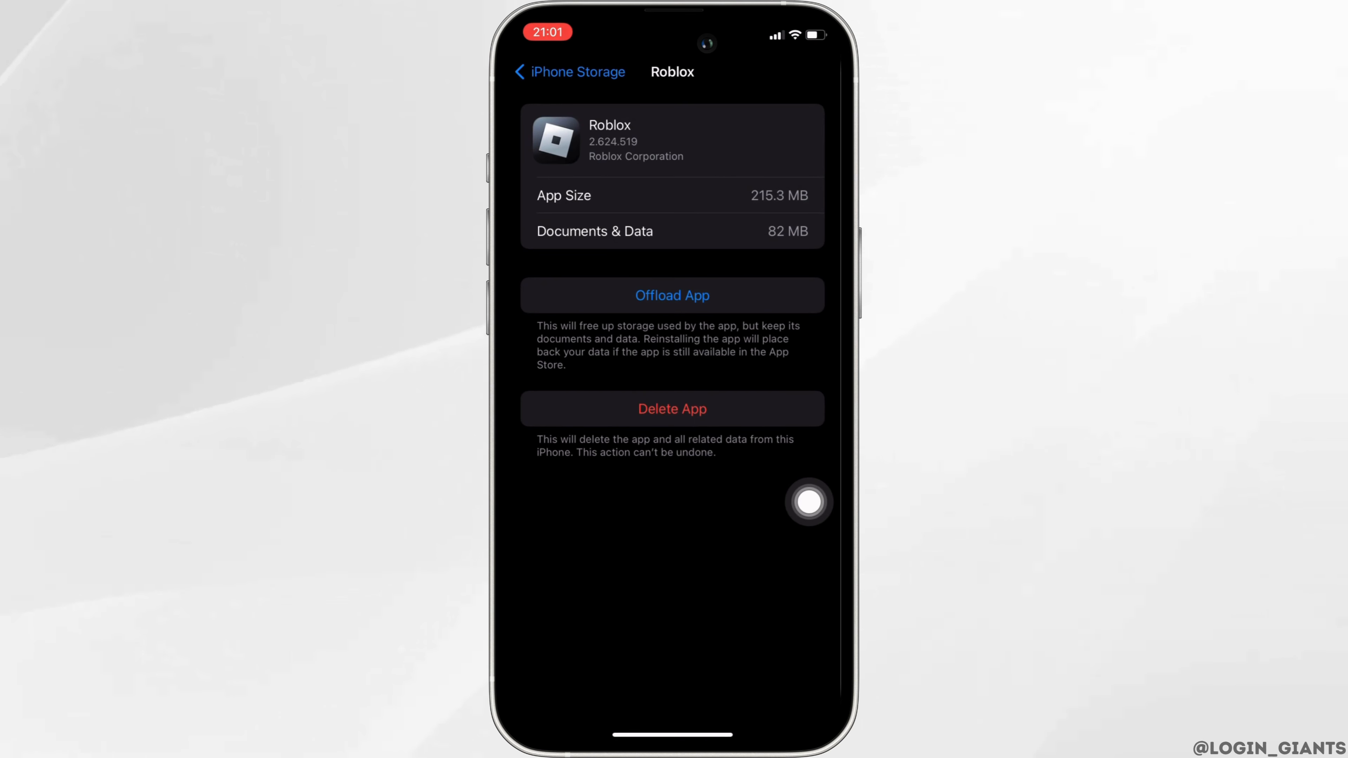